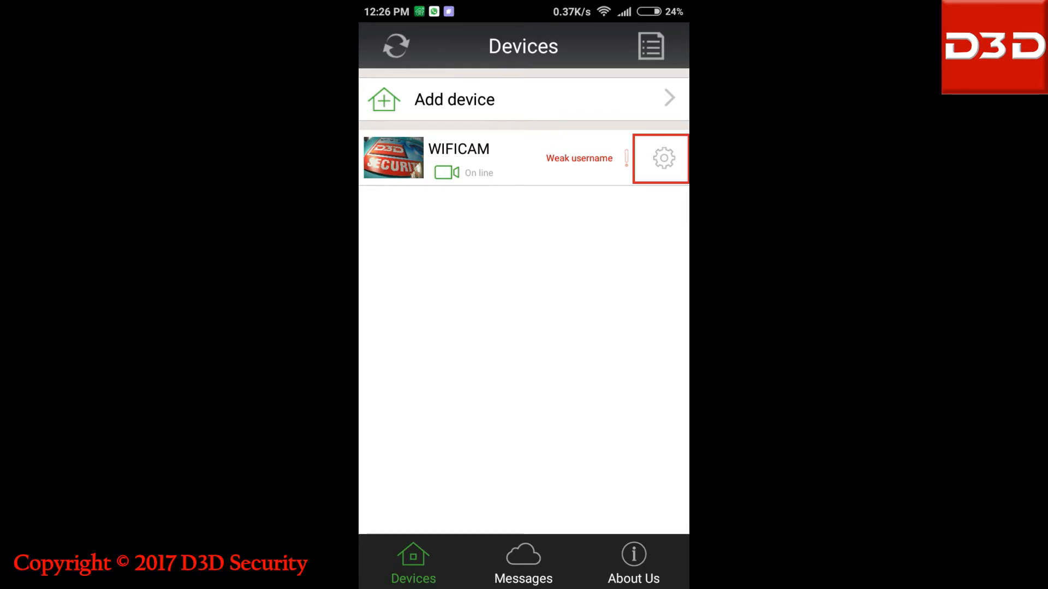
Go into WIFICAM's settings and reach its SD card record settings page
{"action": "left_click", "coordinate": [662, 159]}
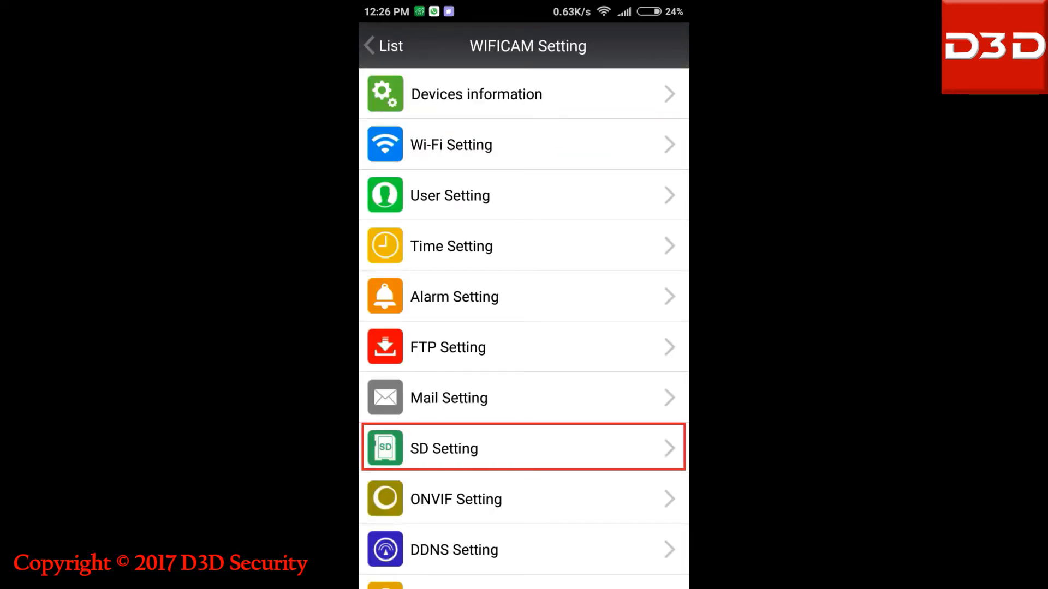
{"action": "left_click", "coordinate": [444, 449]}
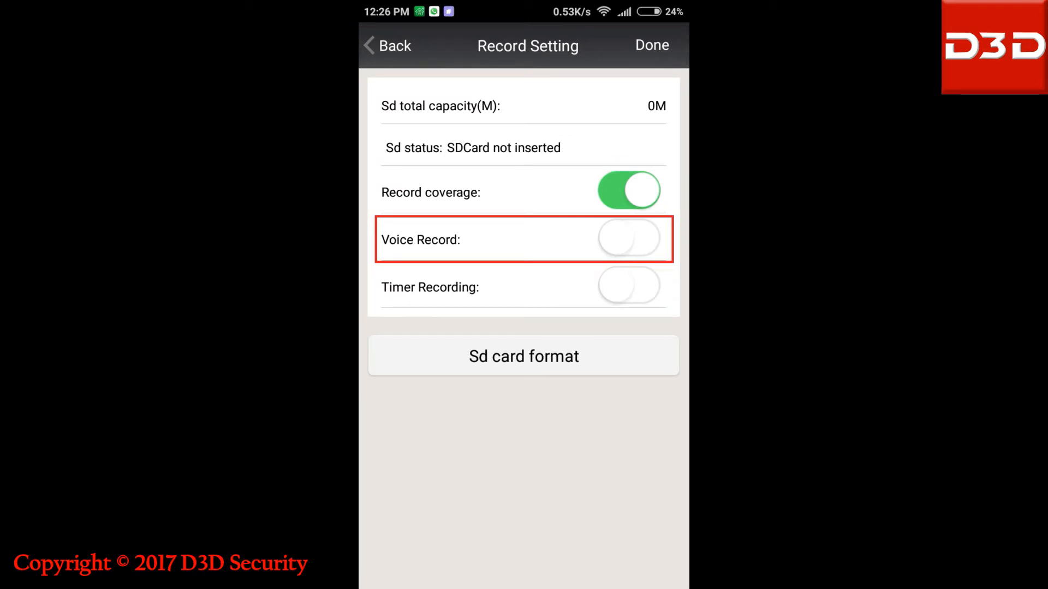
Switch on Voice Record and Timer Recording, then confirm with Done
{"action": "left_click", "coordinate": [628, 238]}
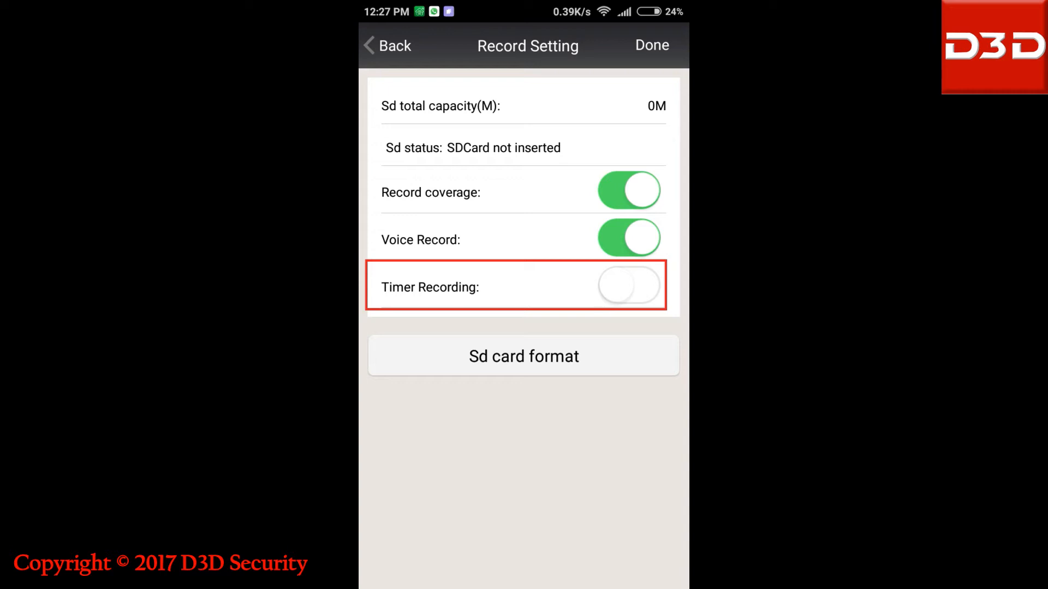
{"action": "left_click", "coordinate": [627, 286]}
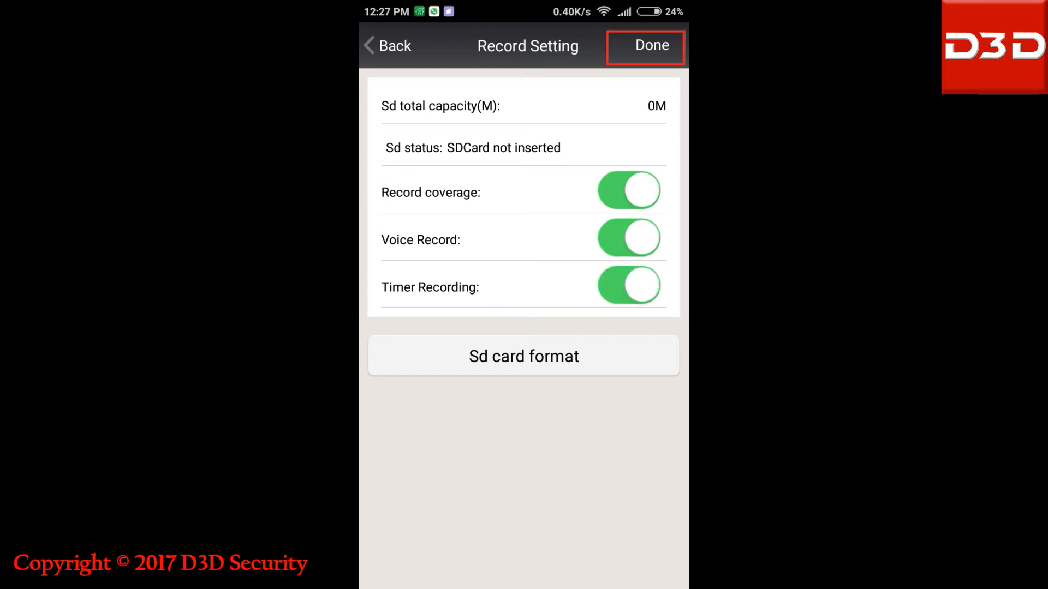
{"action": "left_click", "coordinate": [652, 46]}
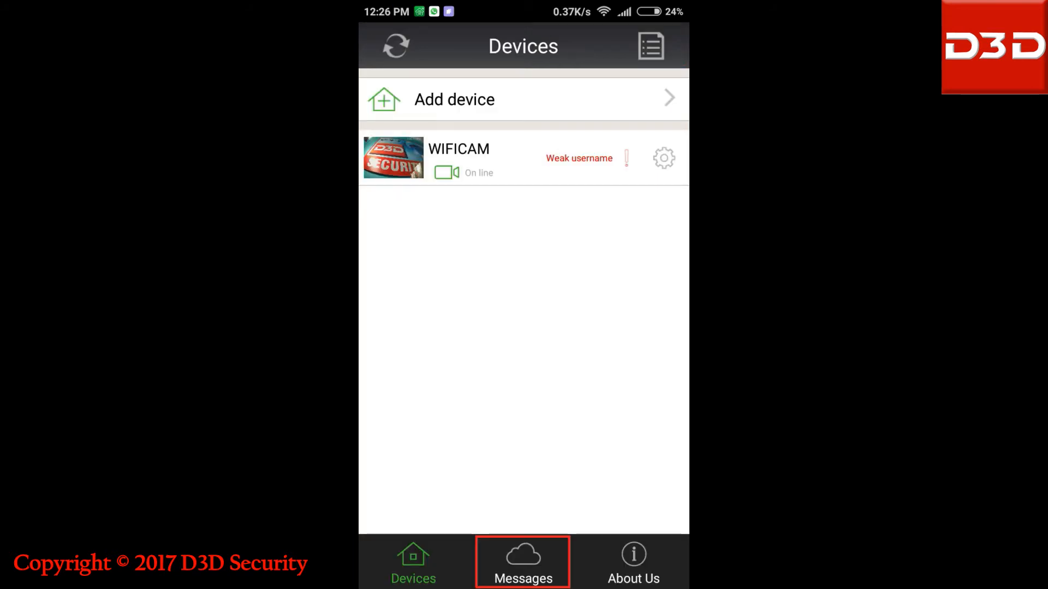
Switch to the Messages view, where WIFICAM is listed as online
{"action": "left_click", "coordinate": [523, 563]}
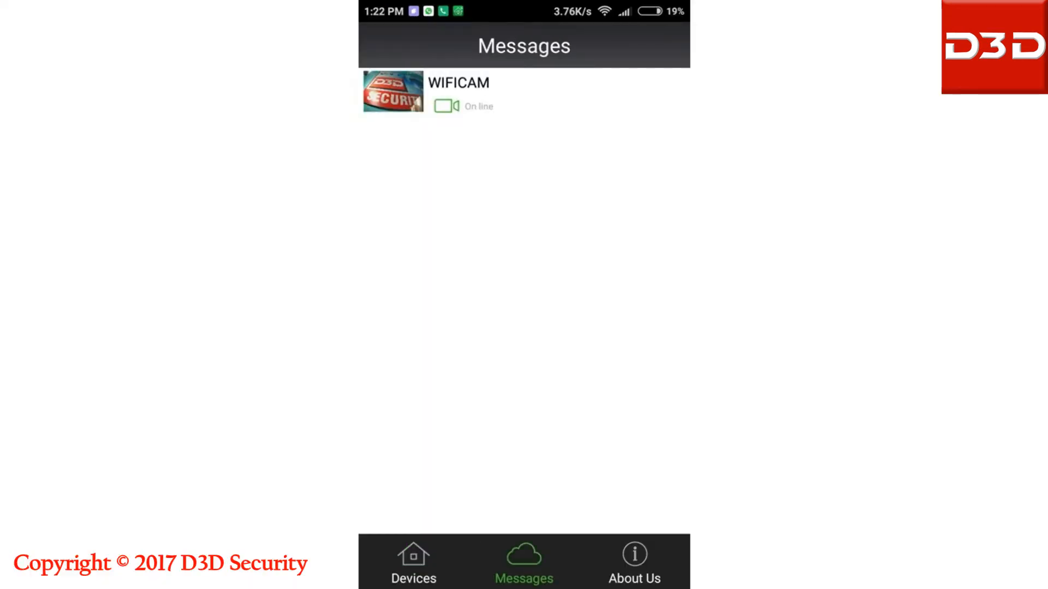